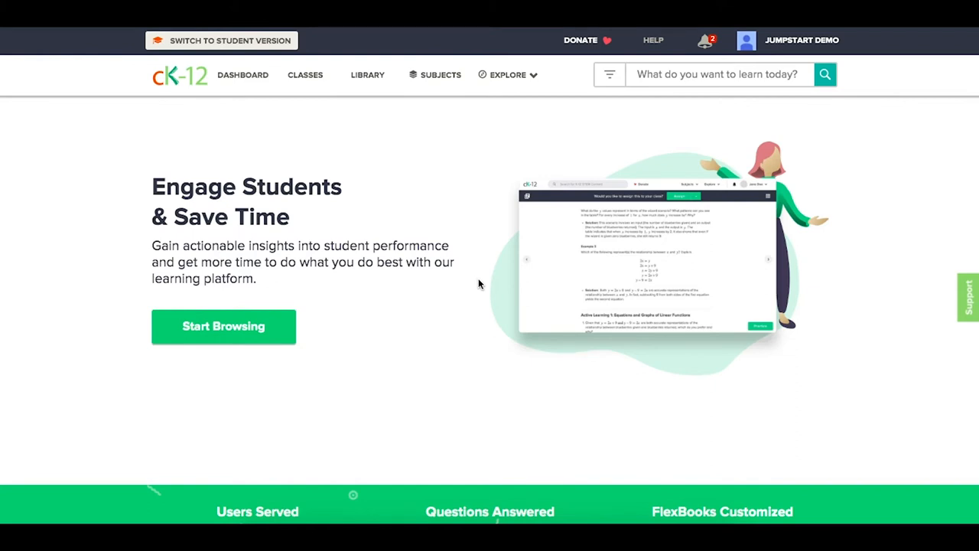
{"action": "mouse_move", "coordinate": [318, 141]}
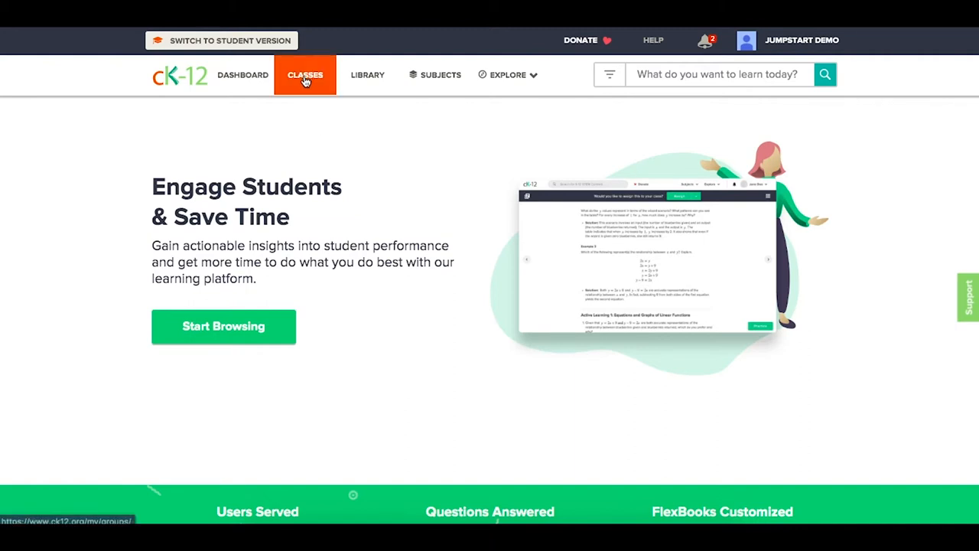
Step: Go to the teacher's Classes page and reveal the Create a Class and Join a Class options
{"action": "left_click", "coordinate": [304, 74]}
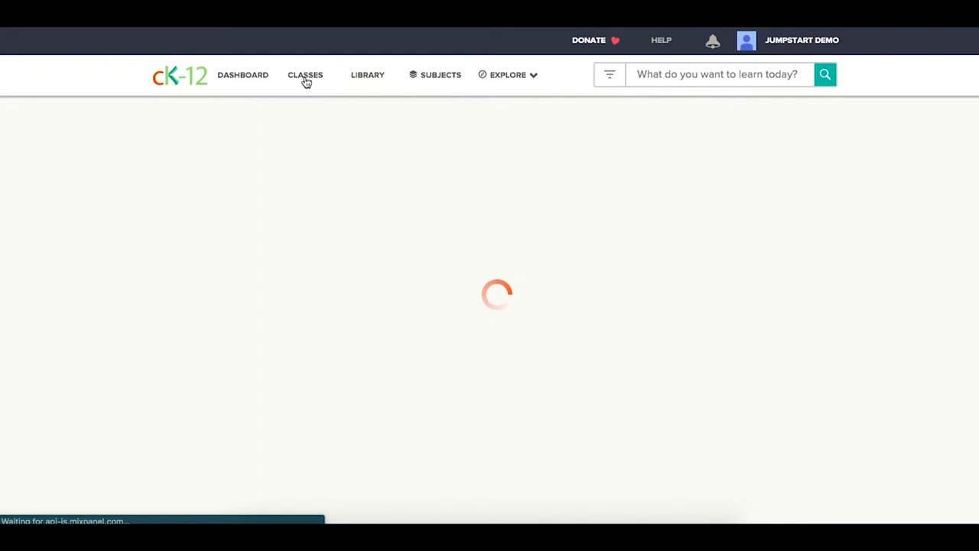
{"action": "left_click", "coordinate": [306, 75]}
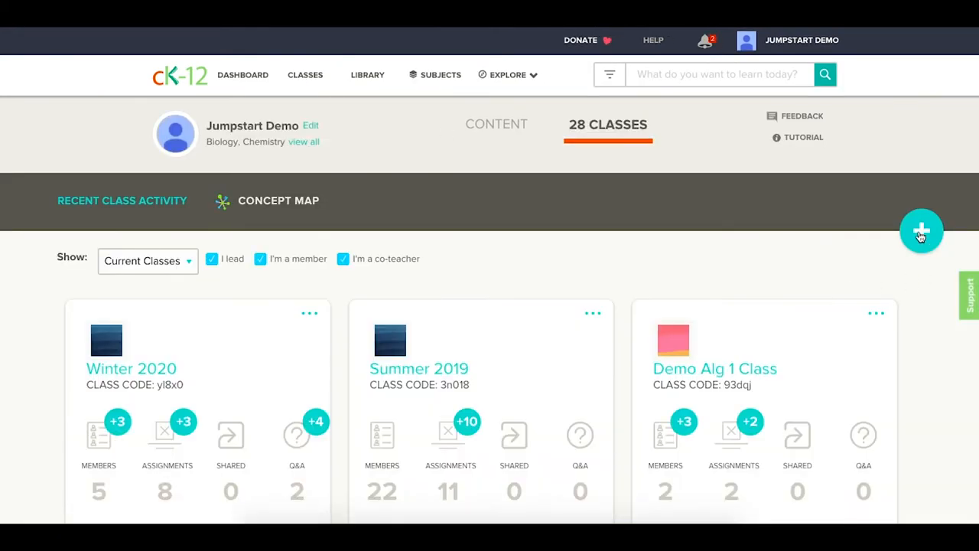
{"action": "left_click", "coordinate": [921, 229]}
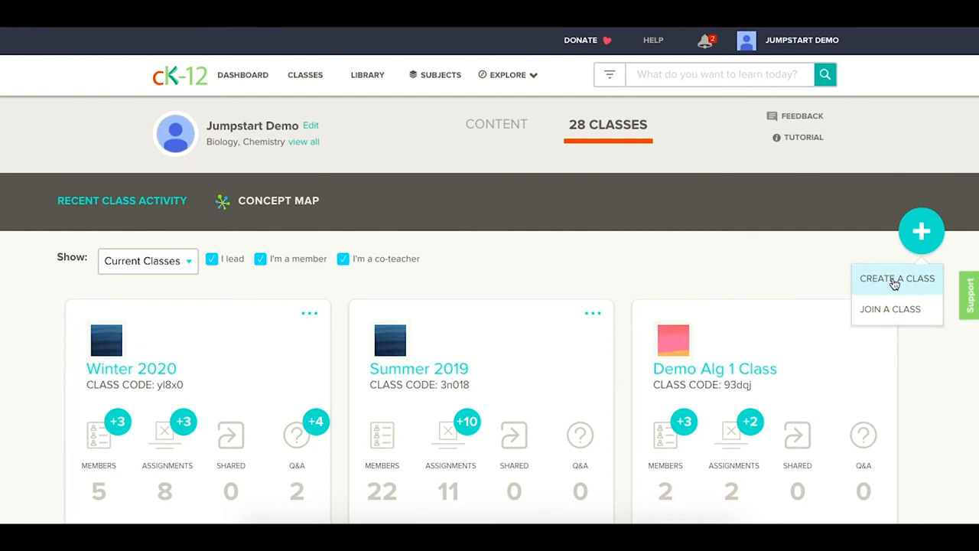
Step: Start a new class and enter 'Demo Science Class' as the class name
{"action": "left_click", "coordinate": [897, 278]}
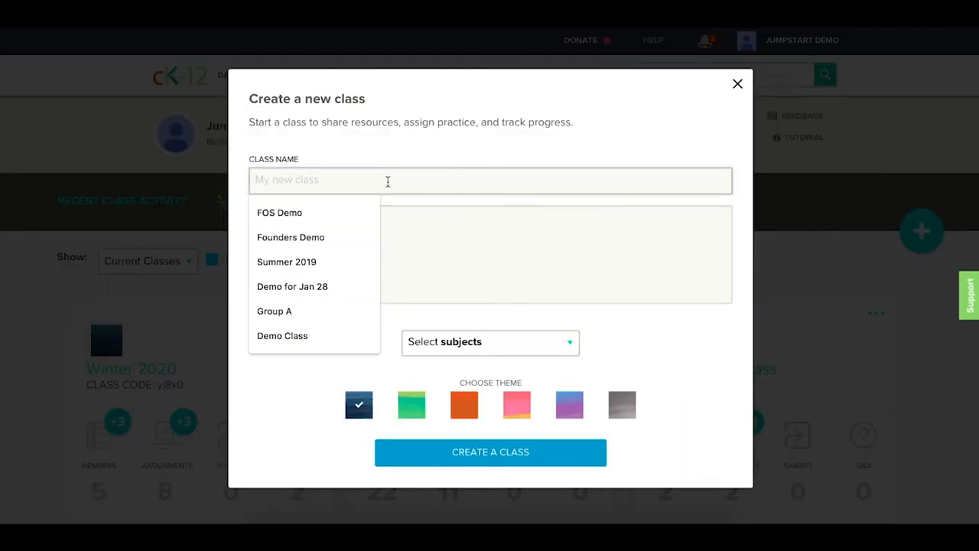
{"action": "type", "text": "Demo Scie"}
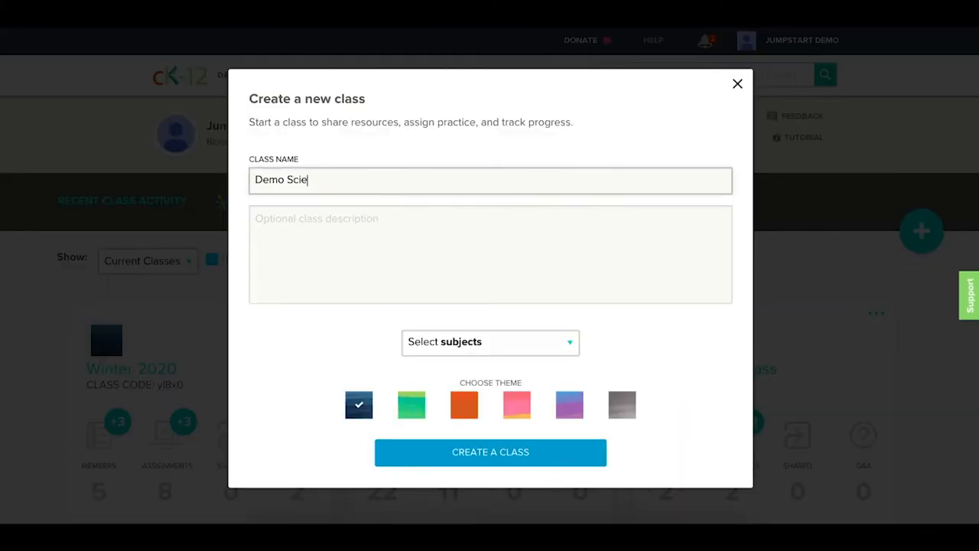
{"action": "type", "text": "nce Class"}
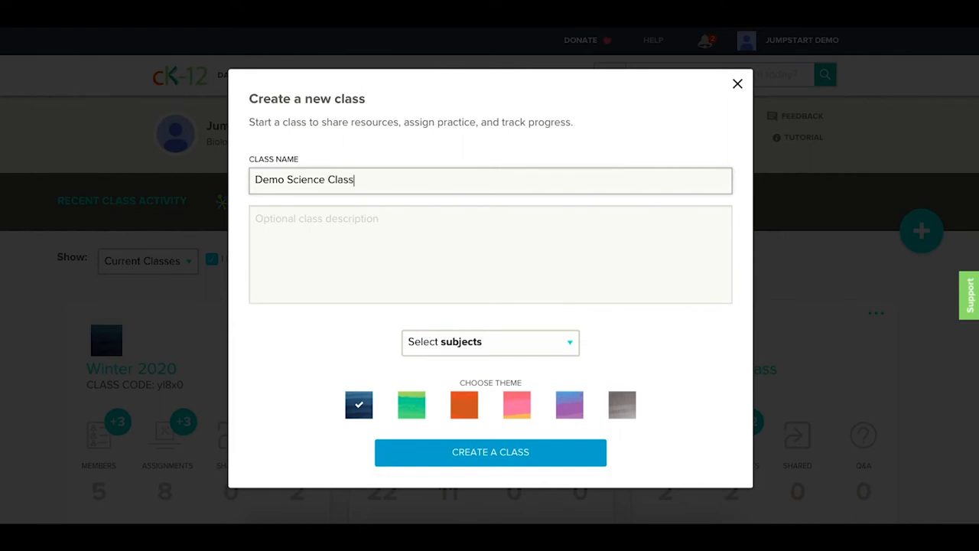
{"action": "mouse_move", "coordinate": [539, 286]}
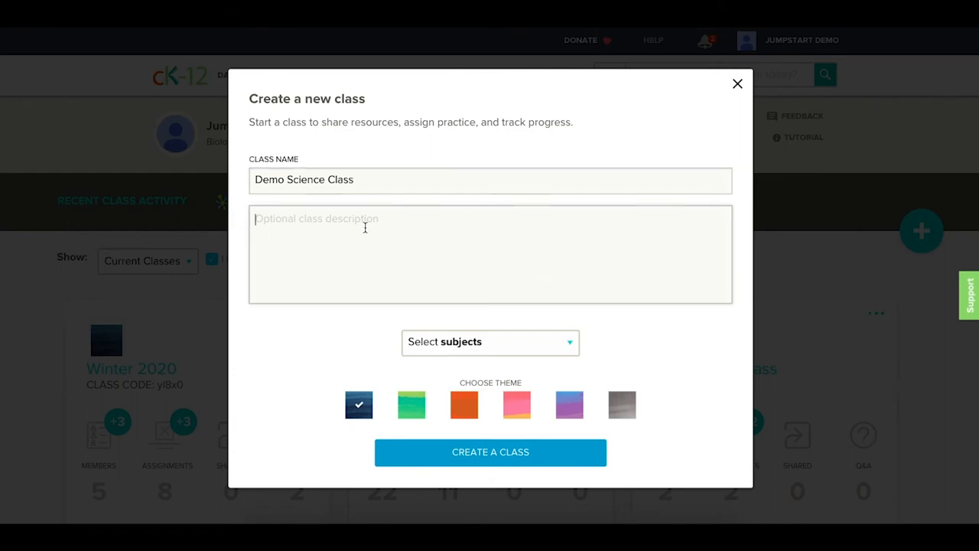
Step: Leave subjects unchosen, give the class the pink theme, create it, and go to the new Demo Science Class
{"action": "left_click", "coordinate": [490, 341]}
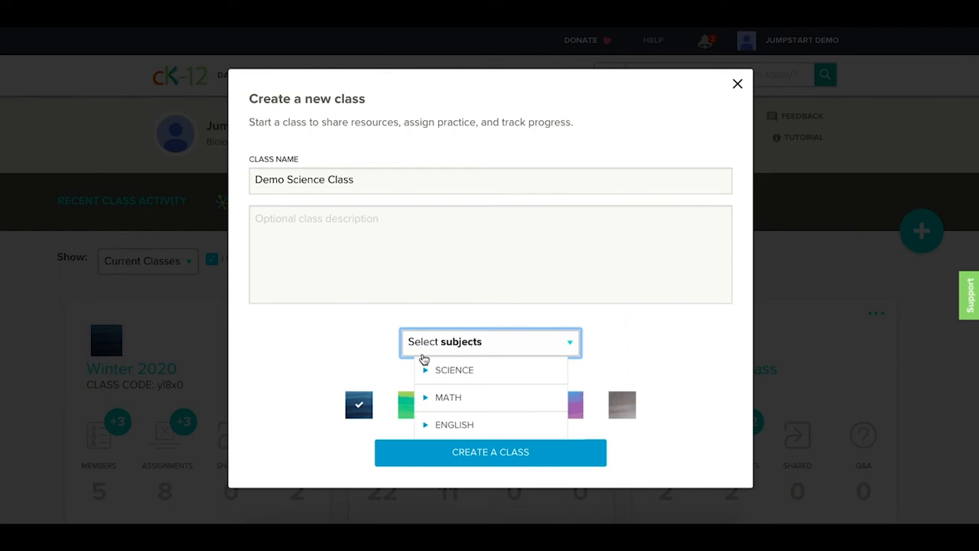
{"action": "left_click", "coordinate": [490, 343]}
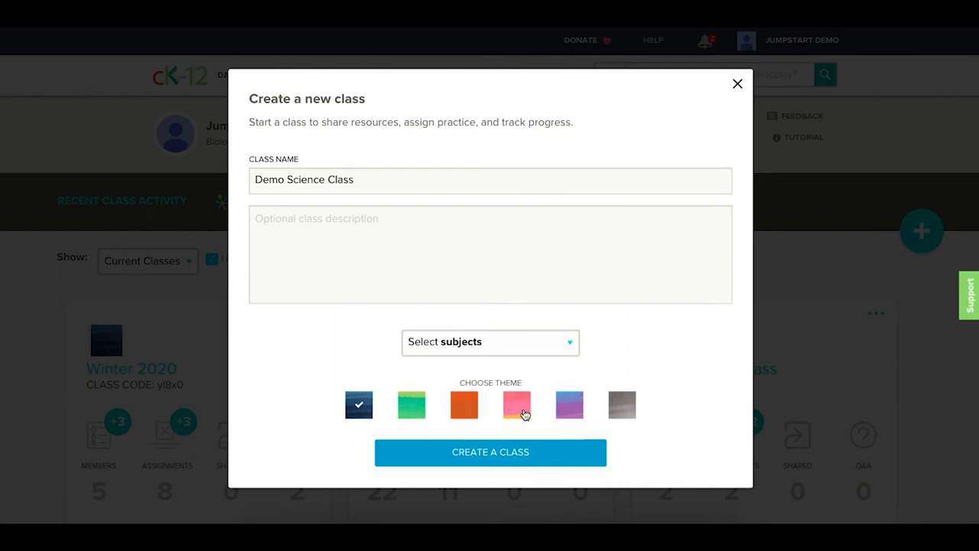
{"action": "left_click", "coordinate": [517, 403]}
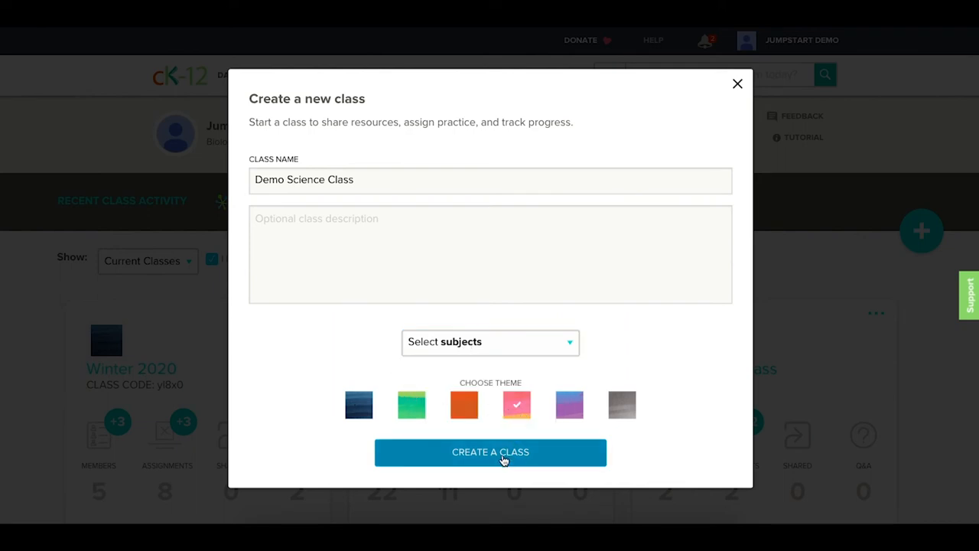
{"action": "left_click", "coordinate": [490, 451]}
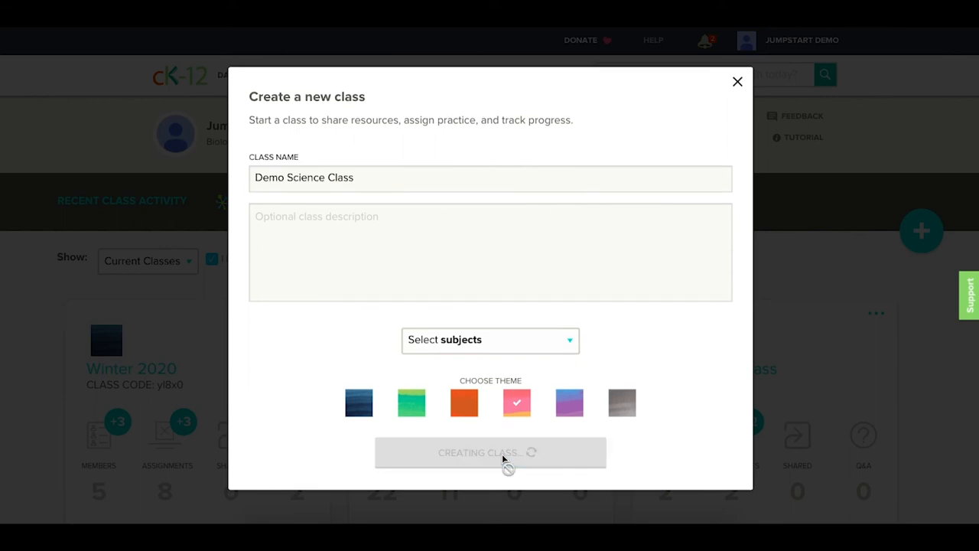
{"action": "left_click", "coordinate": [490, 453]}
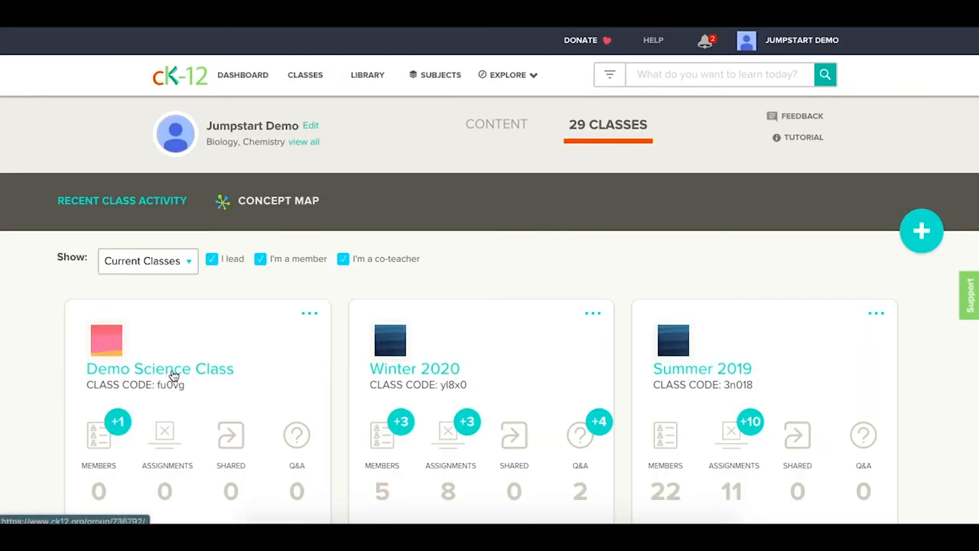
{"action": "left_click", "coordinate": [159, 368]}
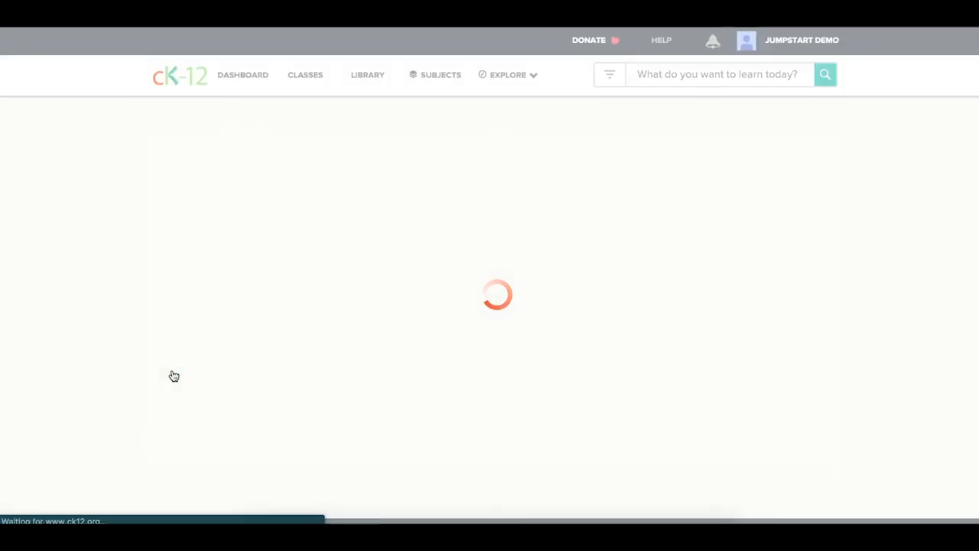